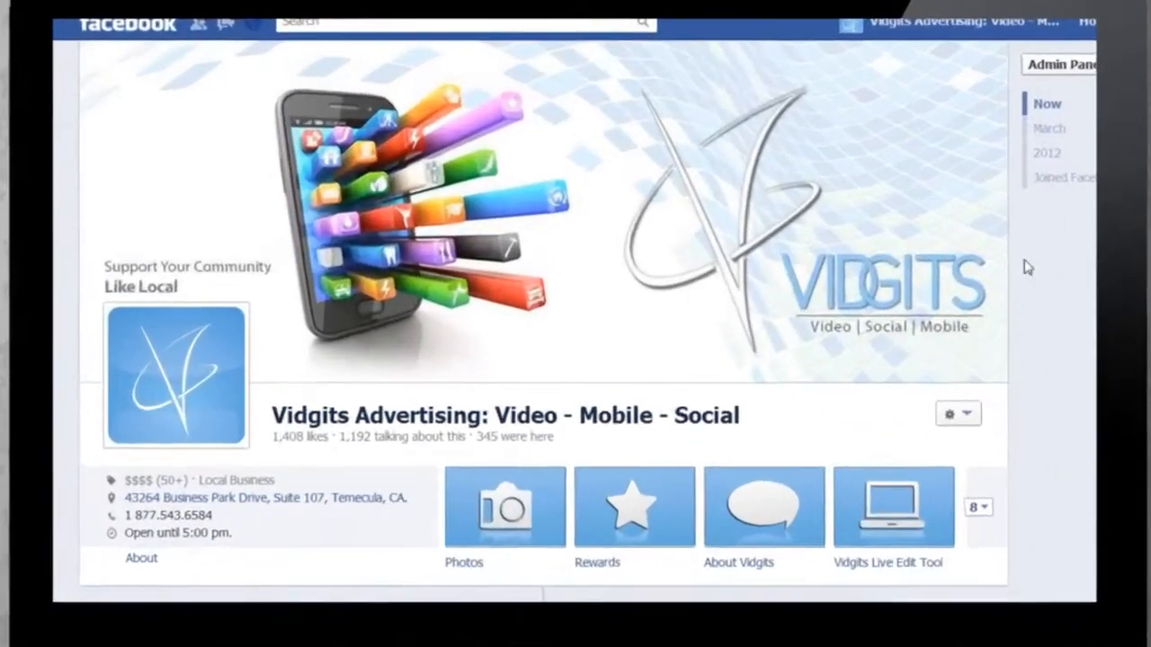
# Step: Open the Test Vidgits custom tab on the Vidgits Advertising Facebook page
pyautogui.scroll(-3)
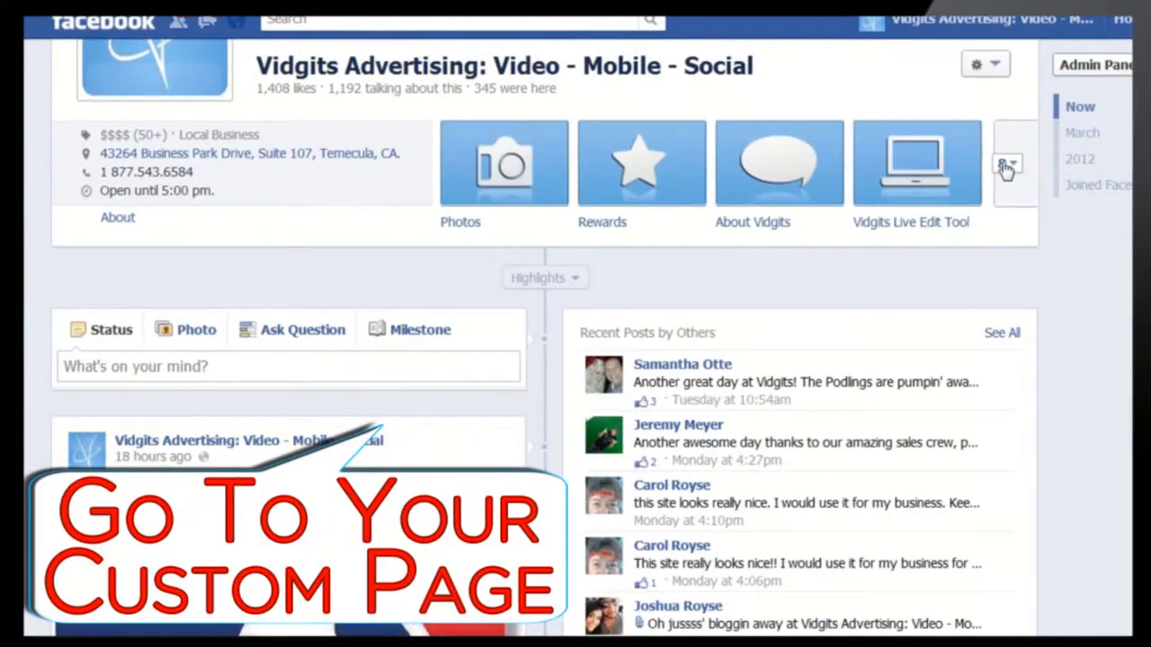
pyautogui.scroll(-3)
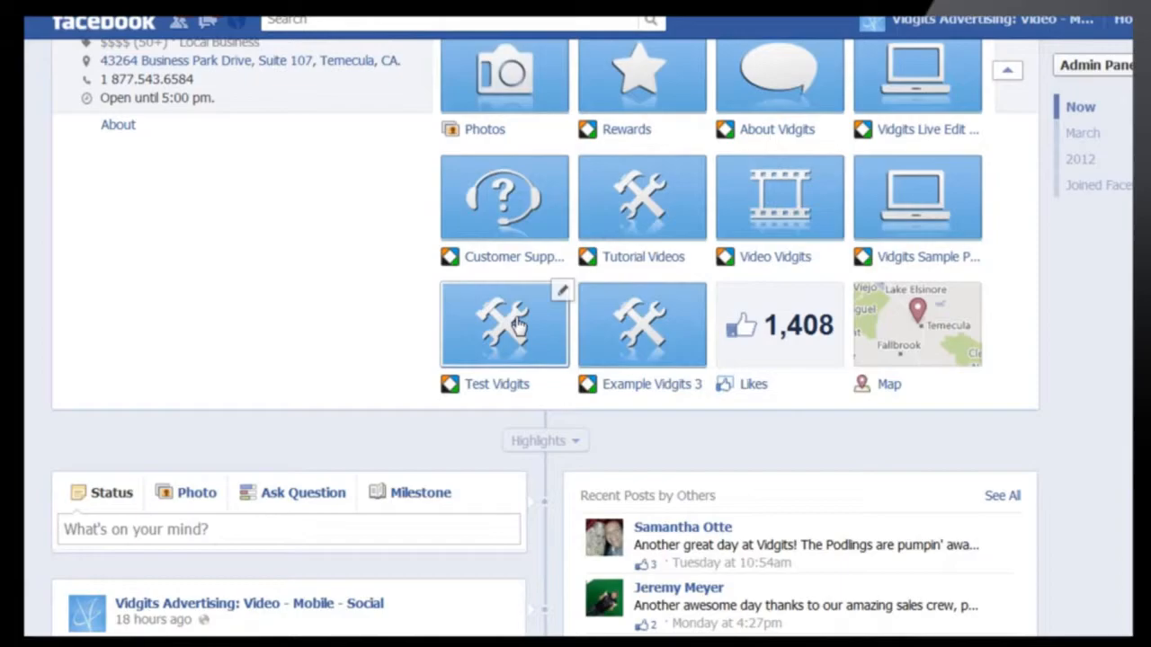
pyautogui.click(504, 323)
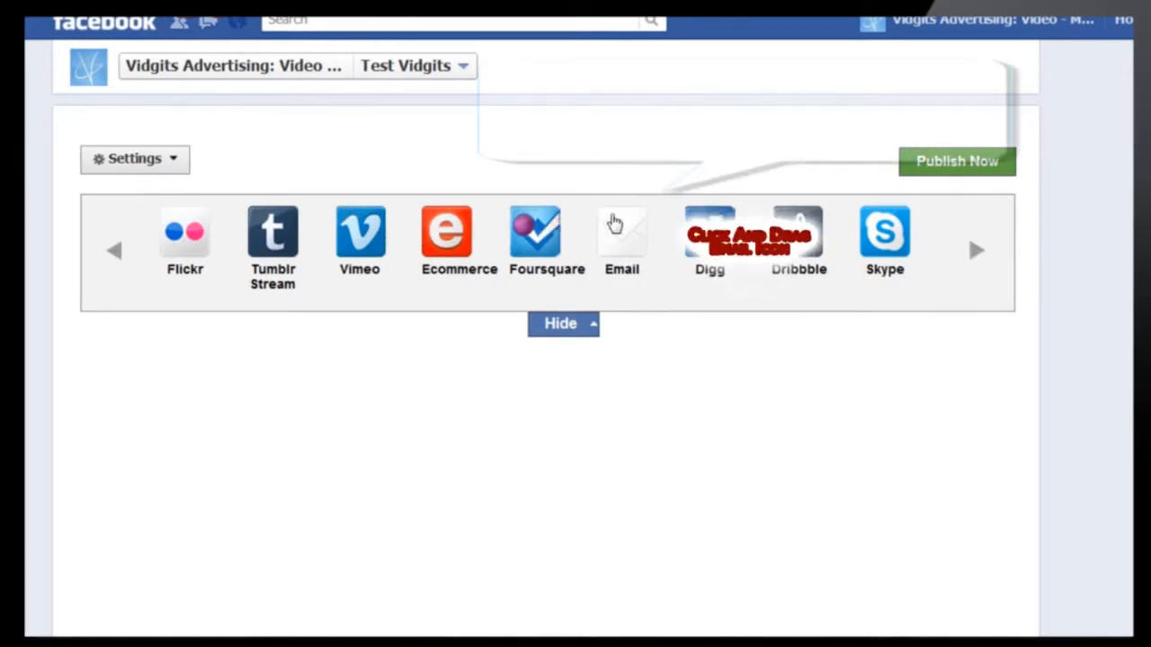
# Step: Drop an Email widget onto the canvas, move it lower left, and bring up its settings
pyautogui.moveTo(622, 230); pyautogui.dragTo(449, 476)
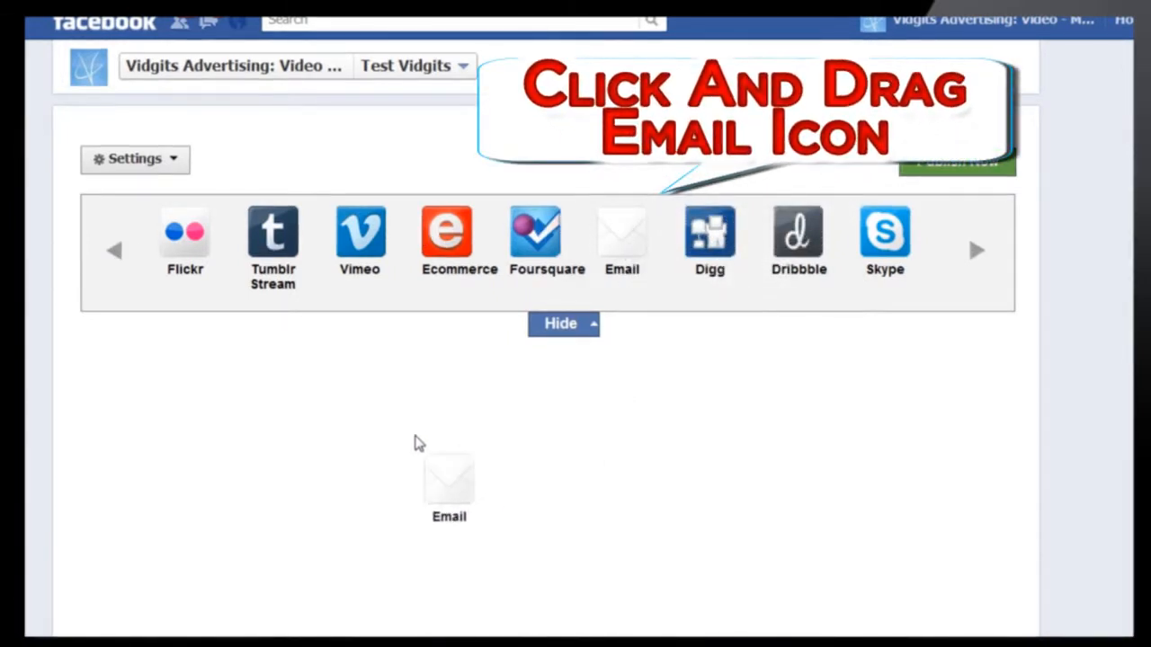
pyautogui.moveTo(450, 482); pyautogui.dragTo(286, 500)
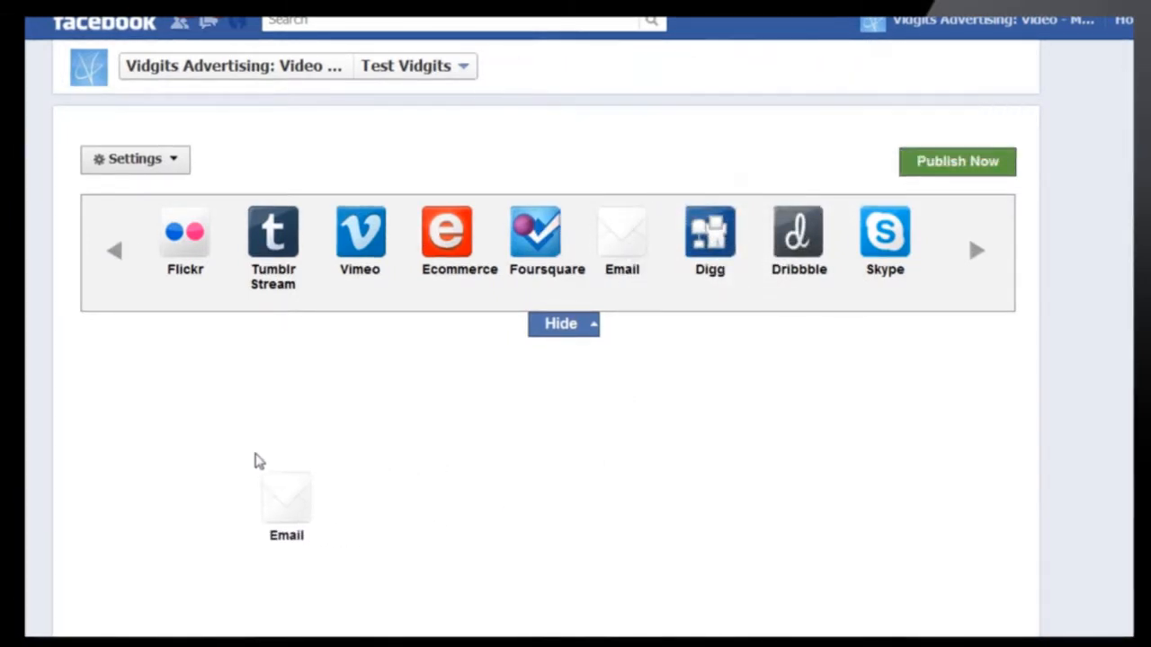
pyautogui.click(286, 500)
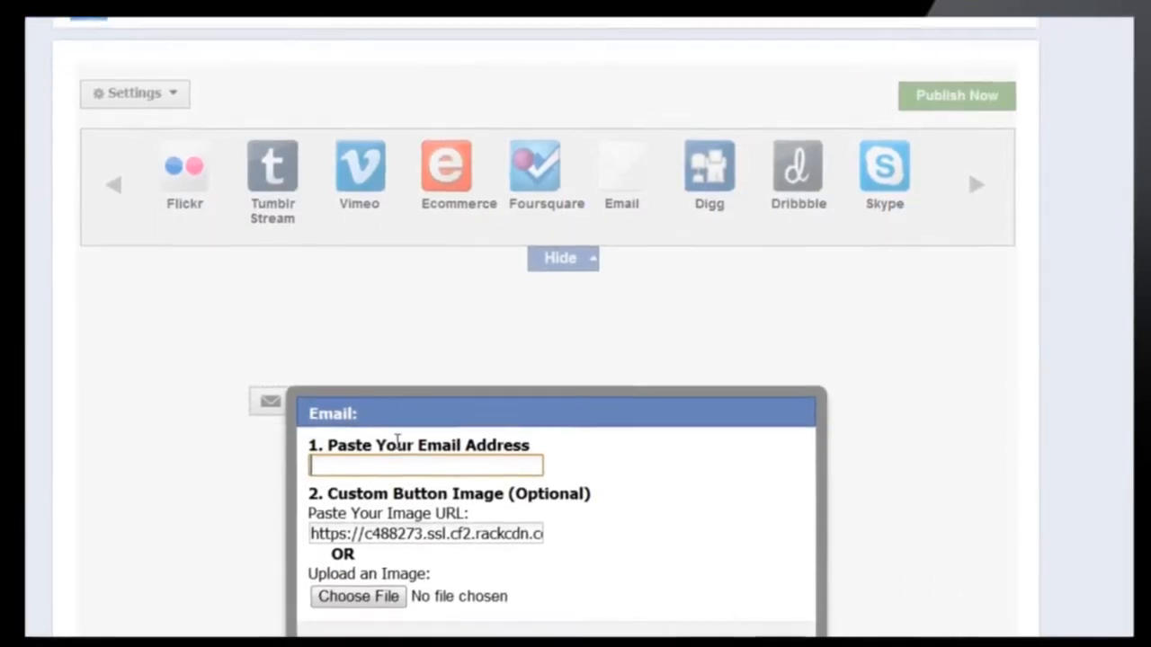
pyautogui.scroll(-3)
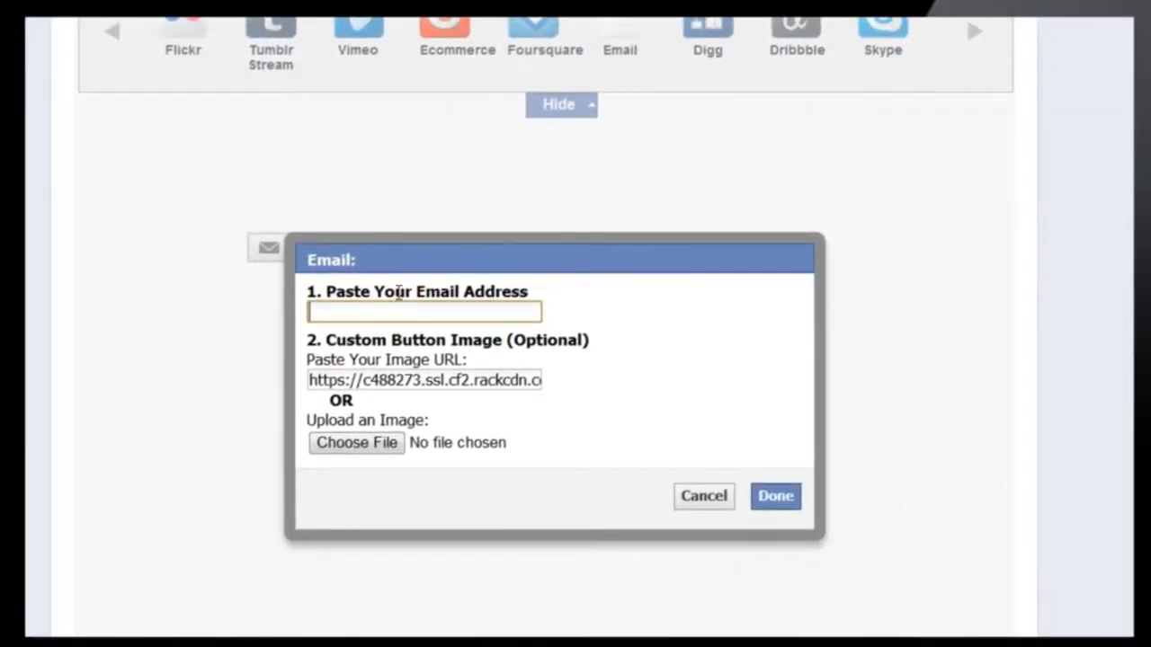
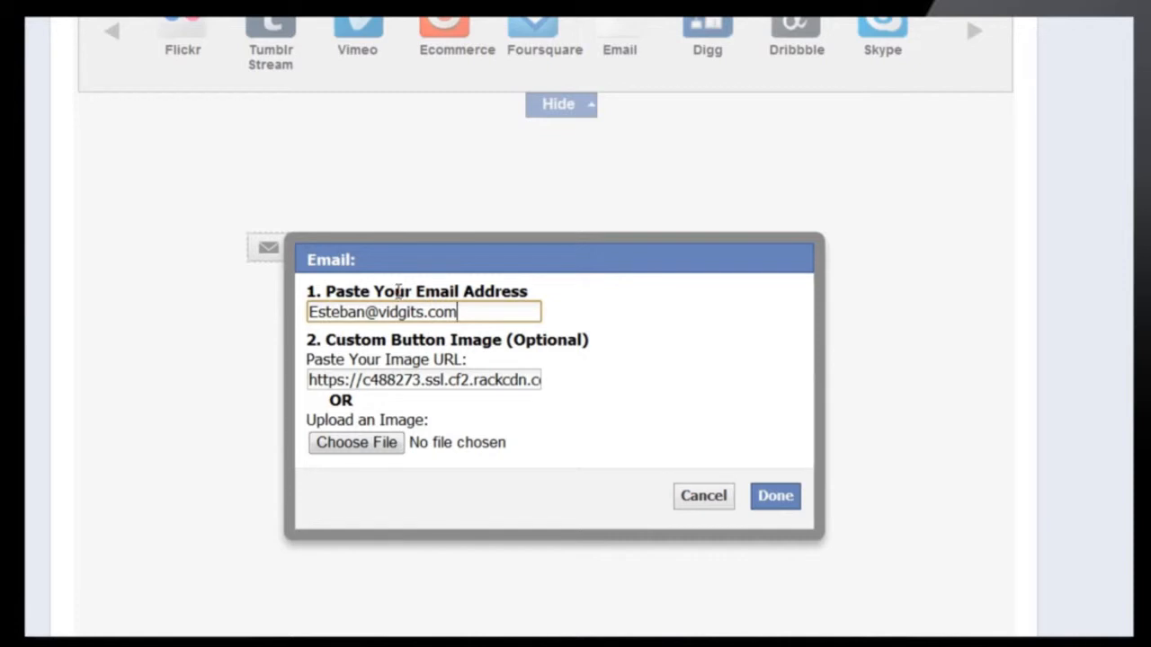
pyautogui.moveTo(775, 497)
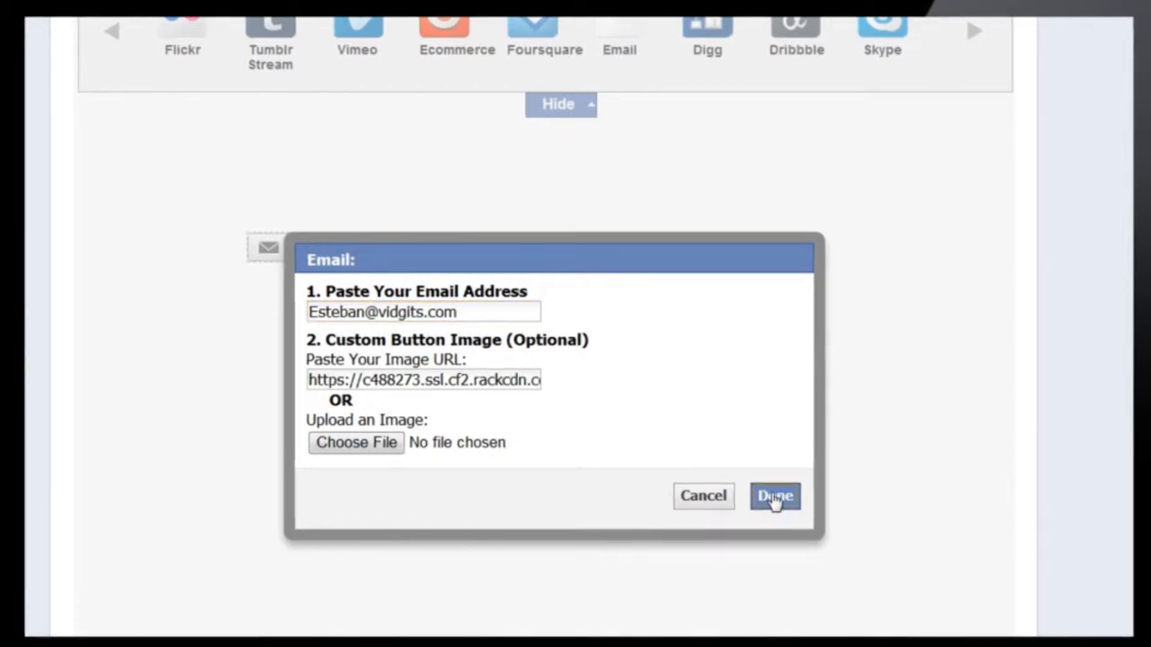
pyautogui.click(774, 497)
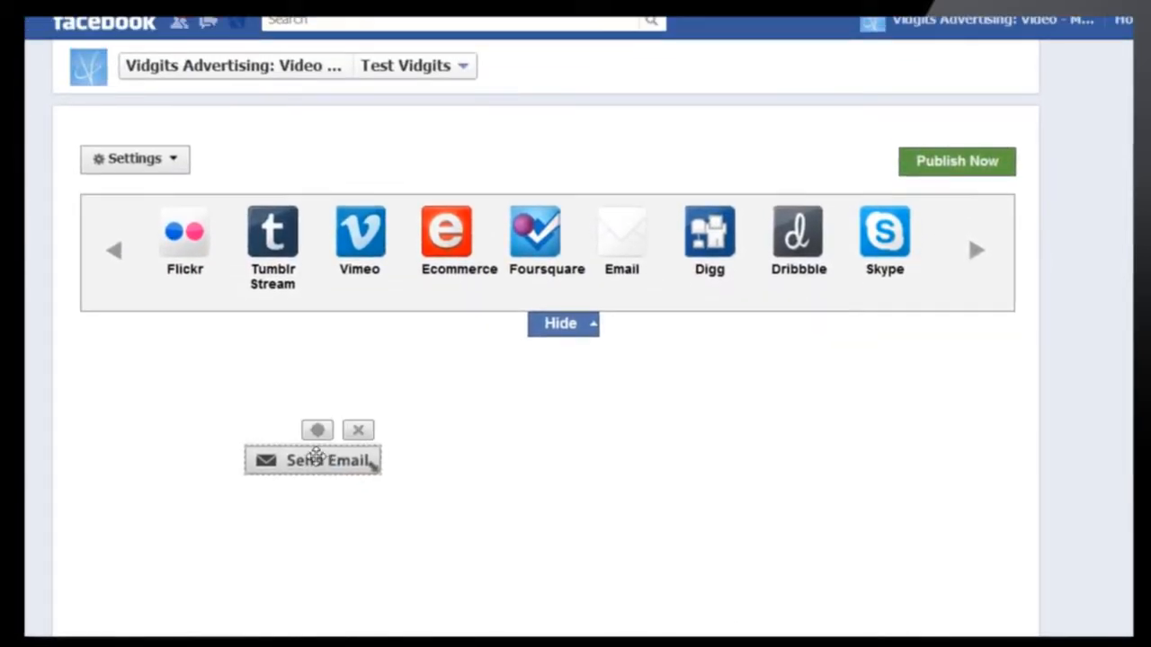
# Step: Move the Send Email button up and left, then publish the tab successfully
pyautogui.moveTo(313, 461); pyautogui.dragTo(243, 387)
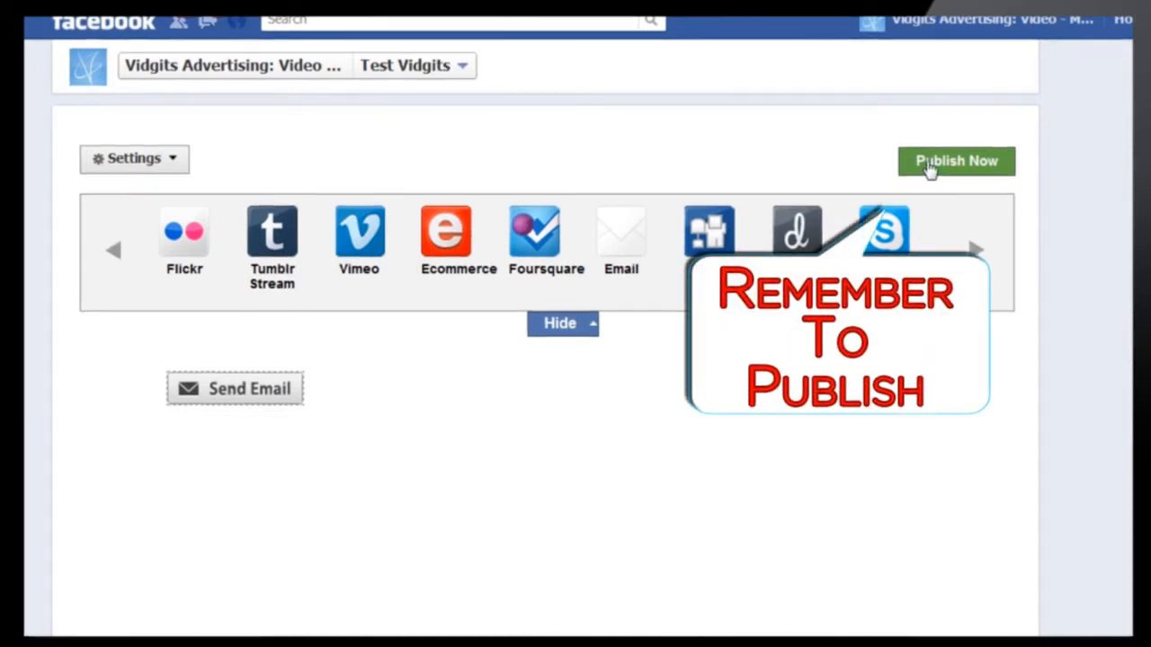
pyautogui.click(956, 162)
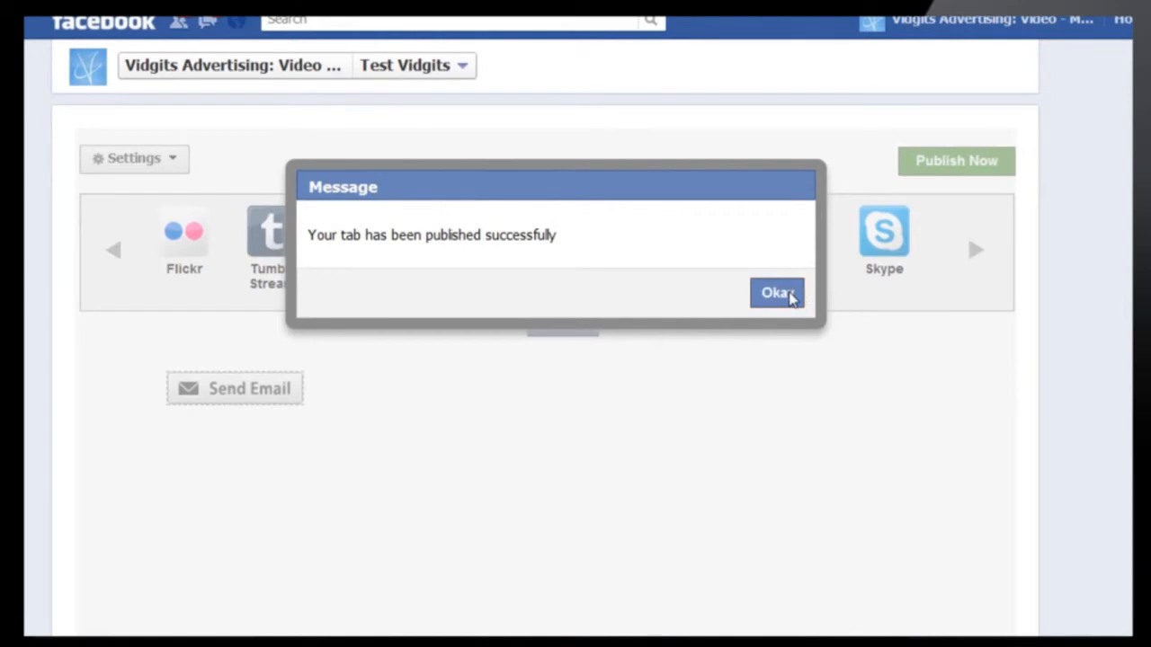
pyautogui.click(777, 294)
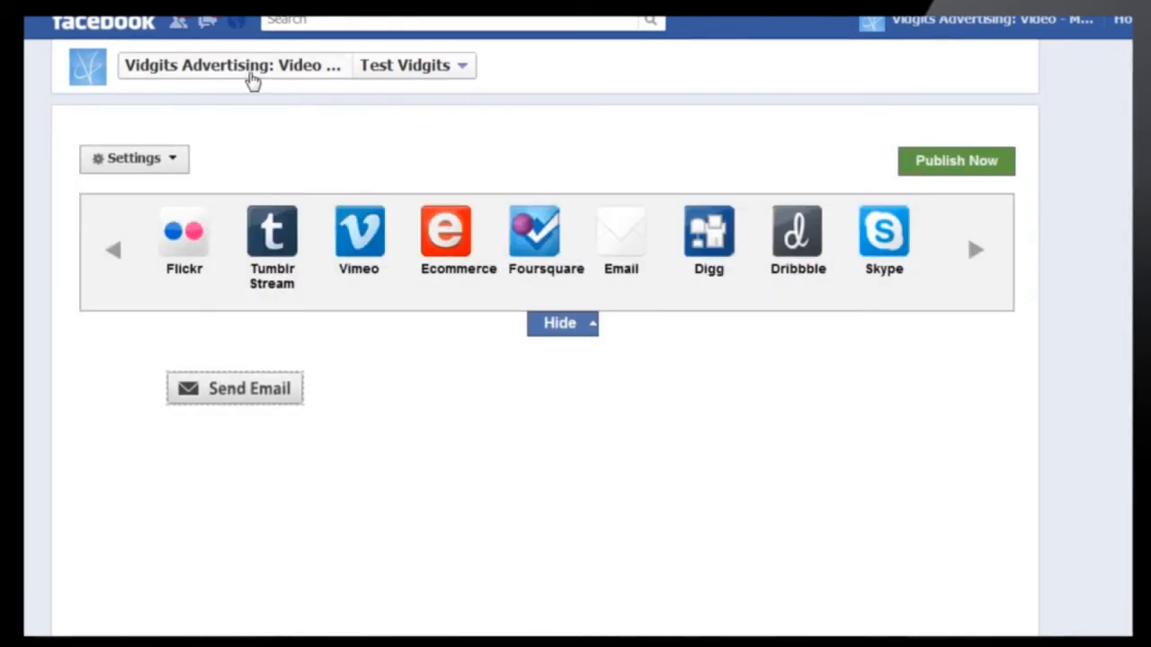